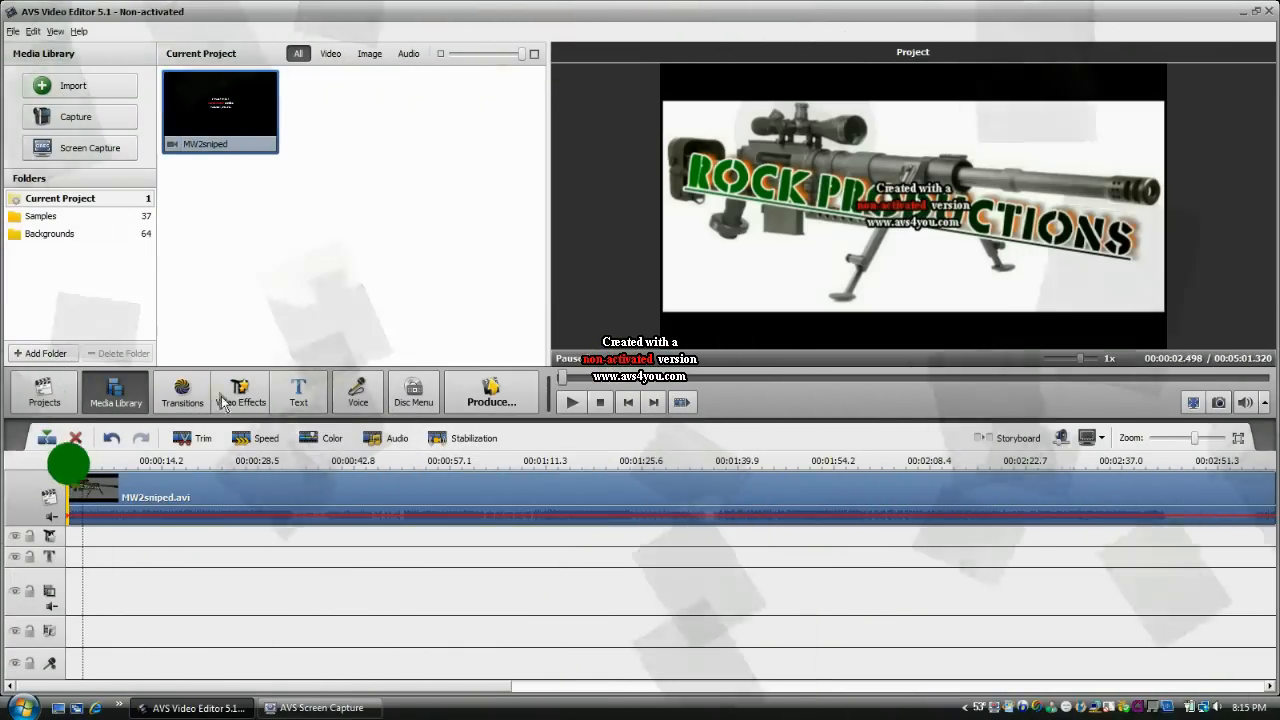
- Play the project preview, then preview a Rock Productions title from the Text gallery
click(572, 401)
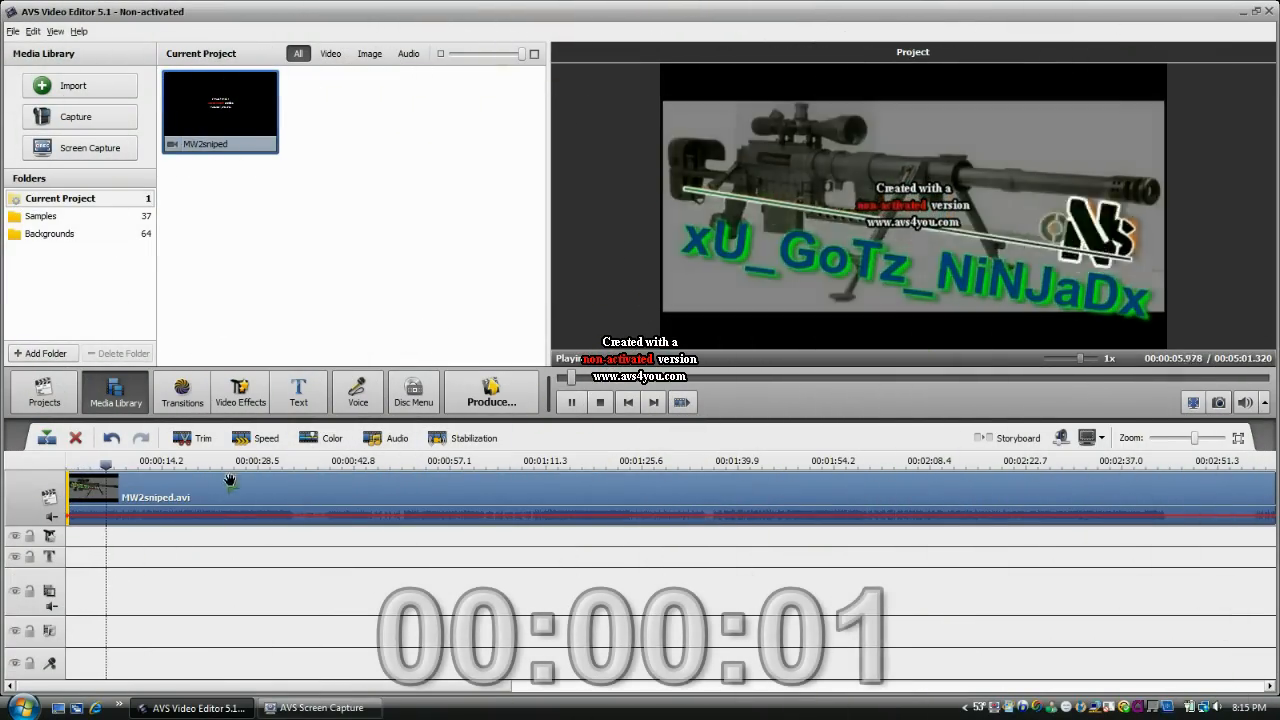
click(240, 390)
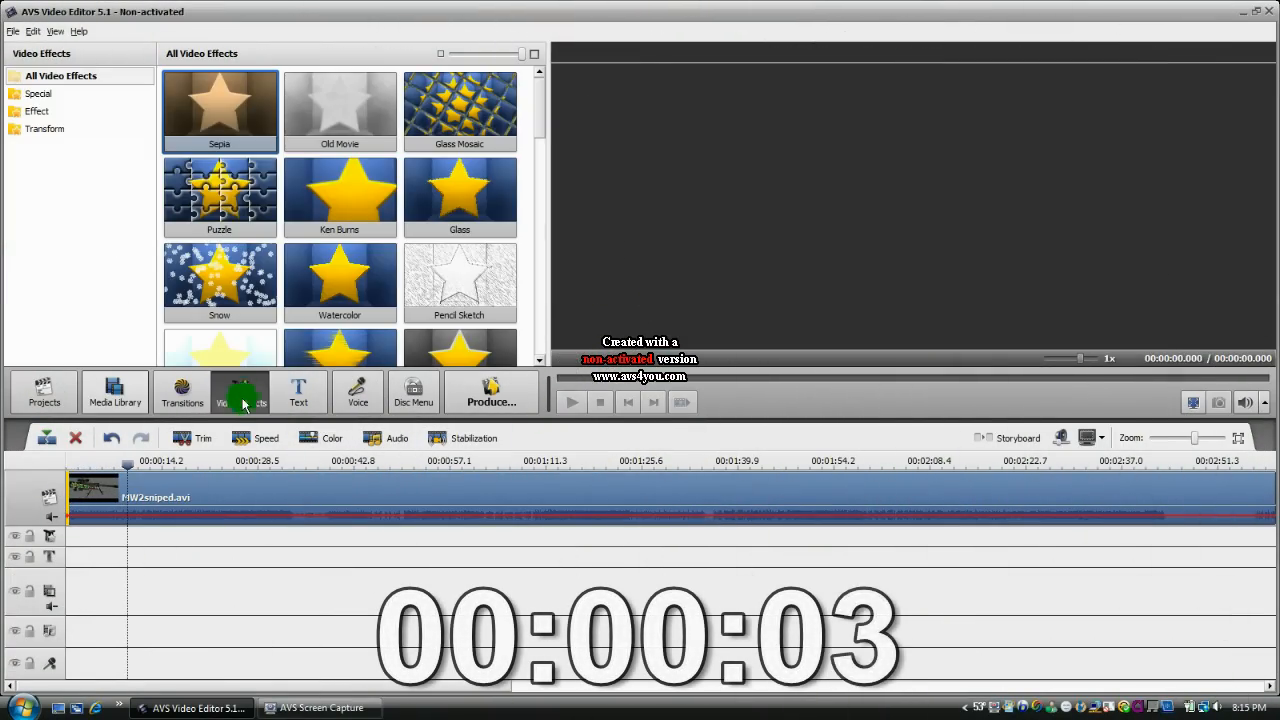
click(298, 392)
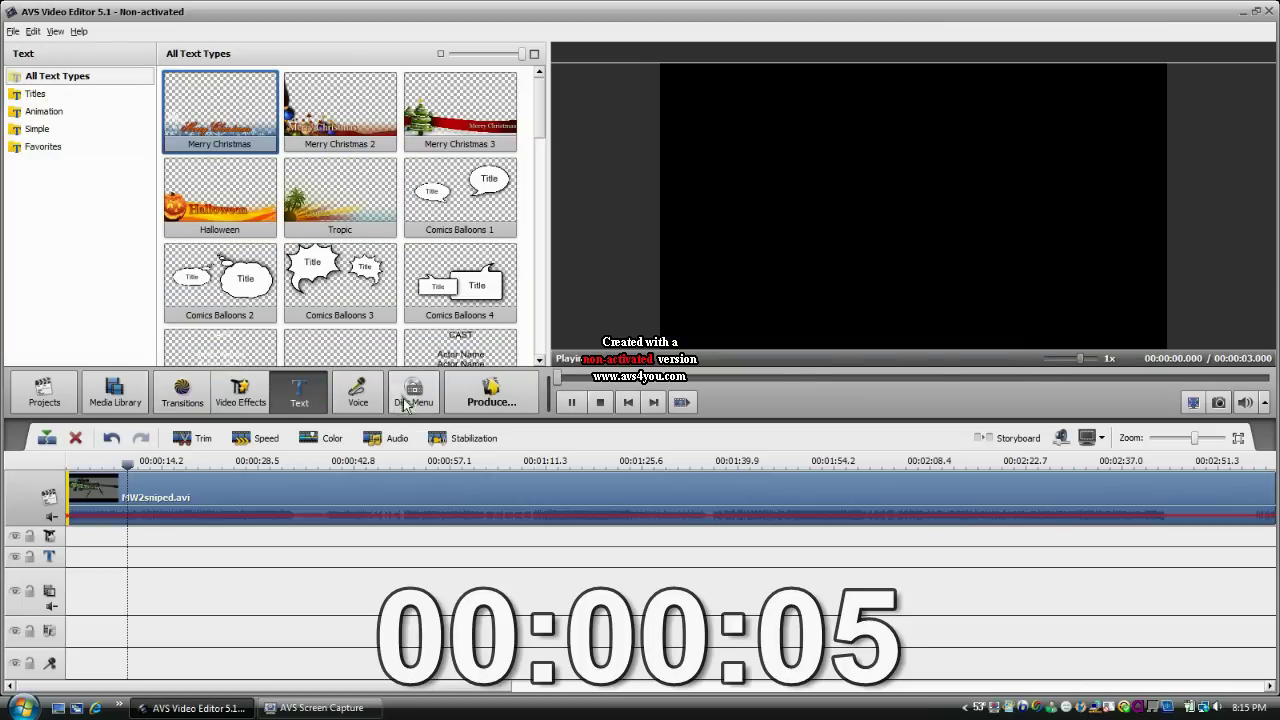
scroll(down, 3)
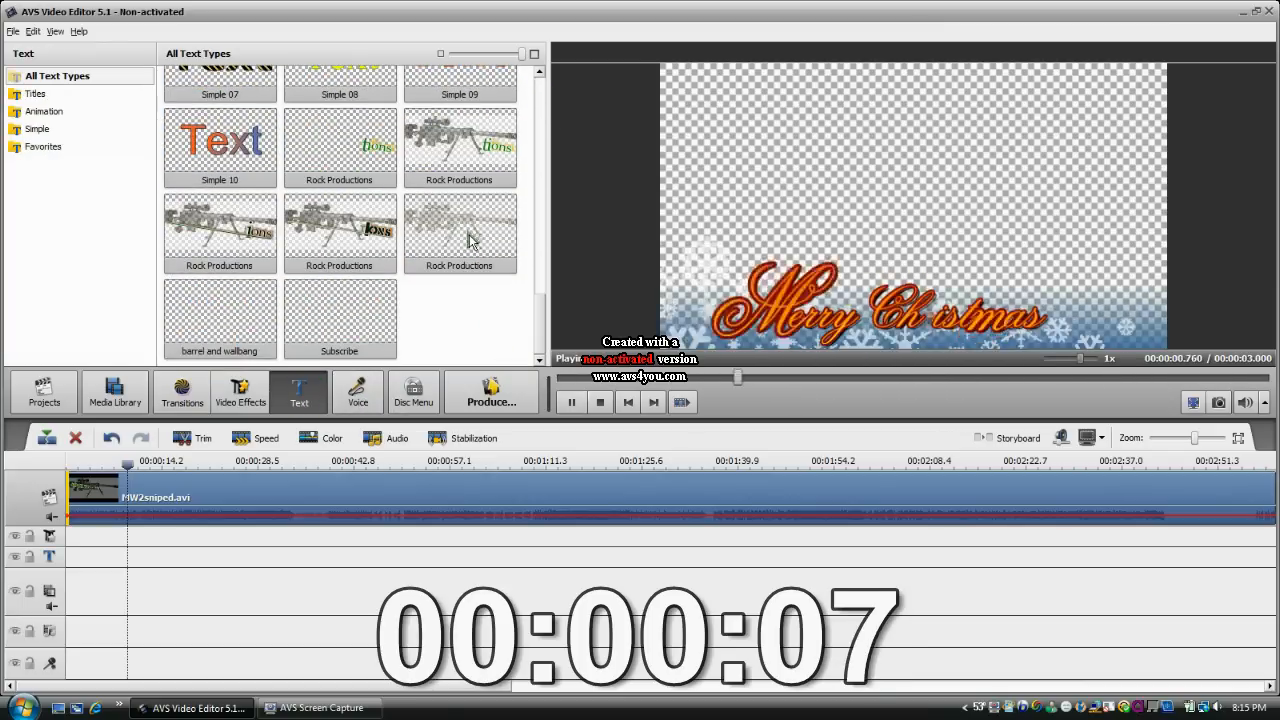
click(340, 230)
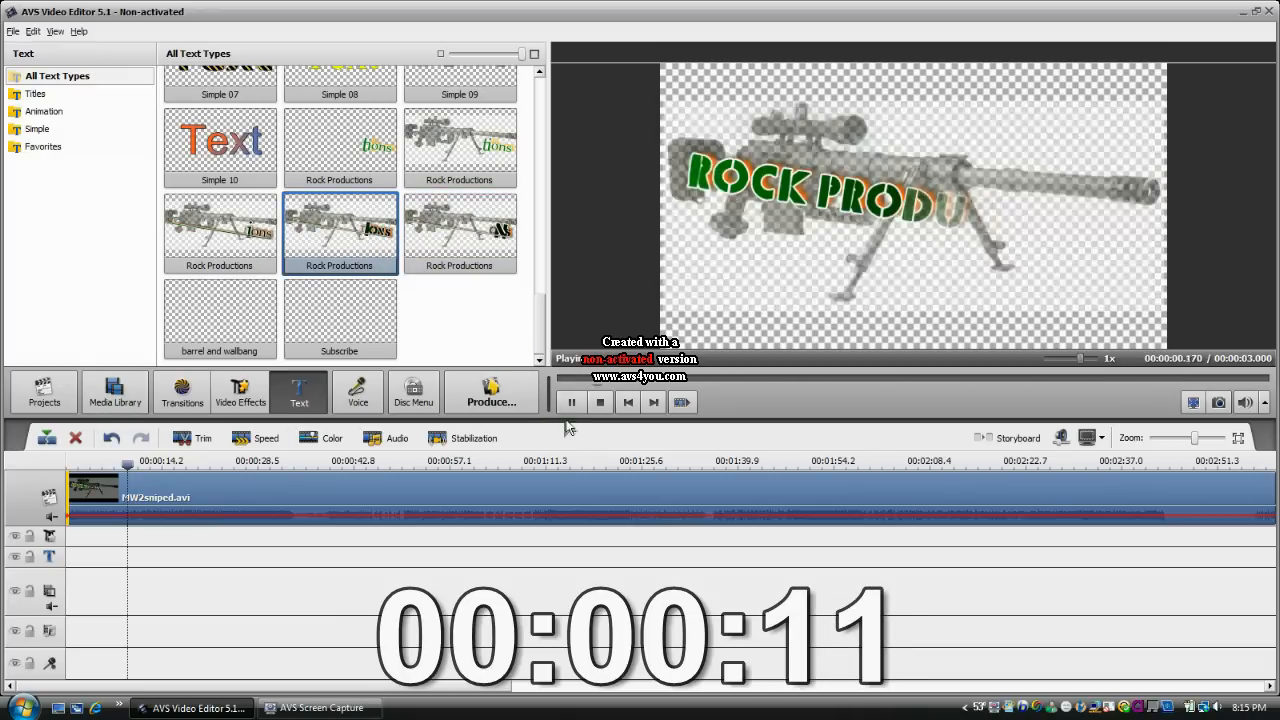
click(571, 401)
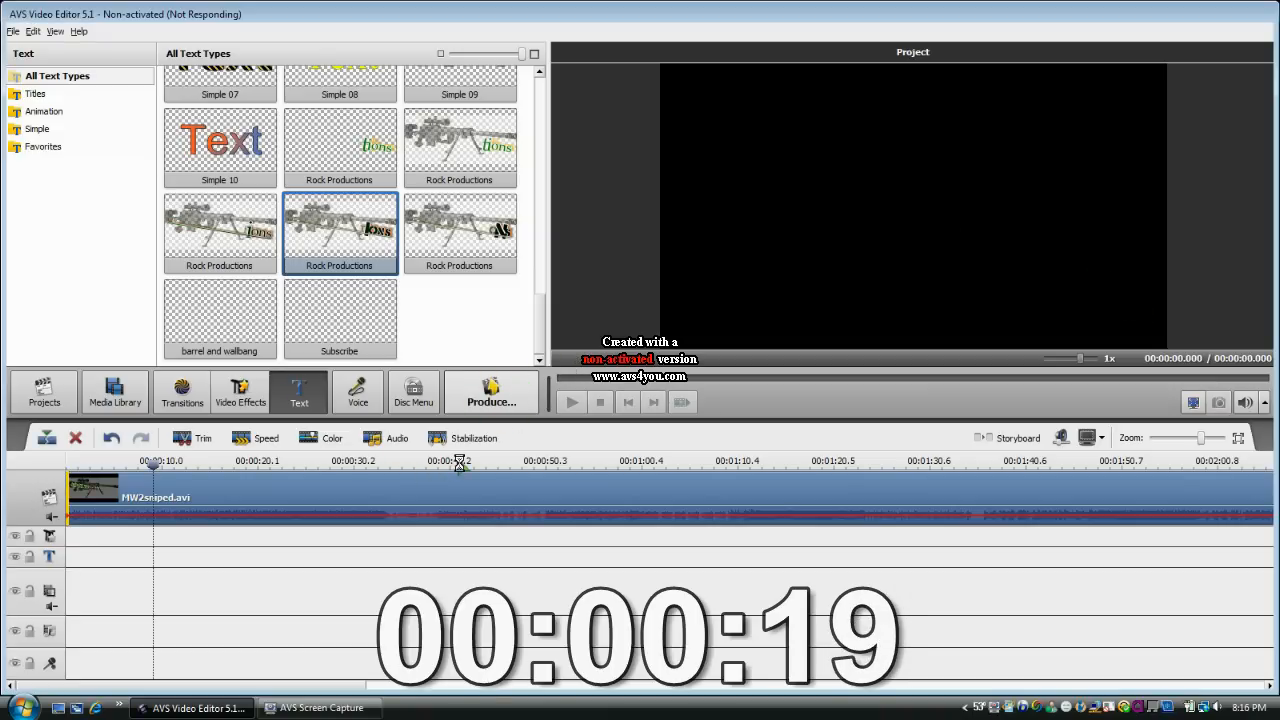
- Produce the movie to a file using the 'HD Video for YouTube' profile
click(491, 391)
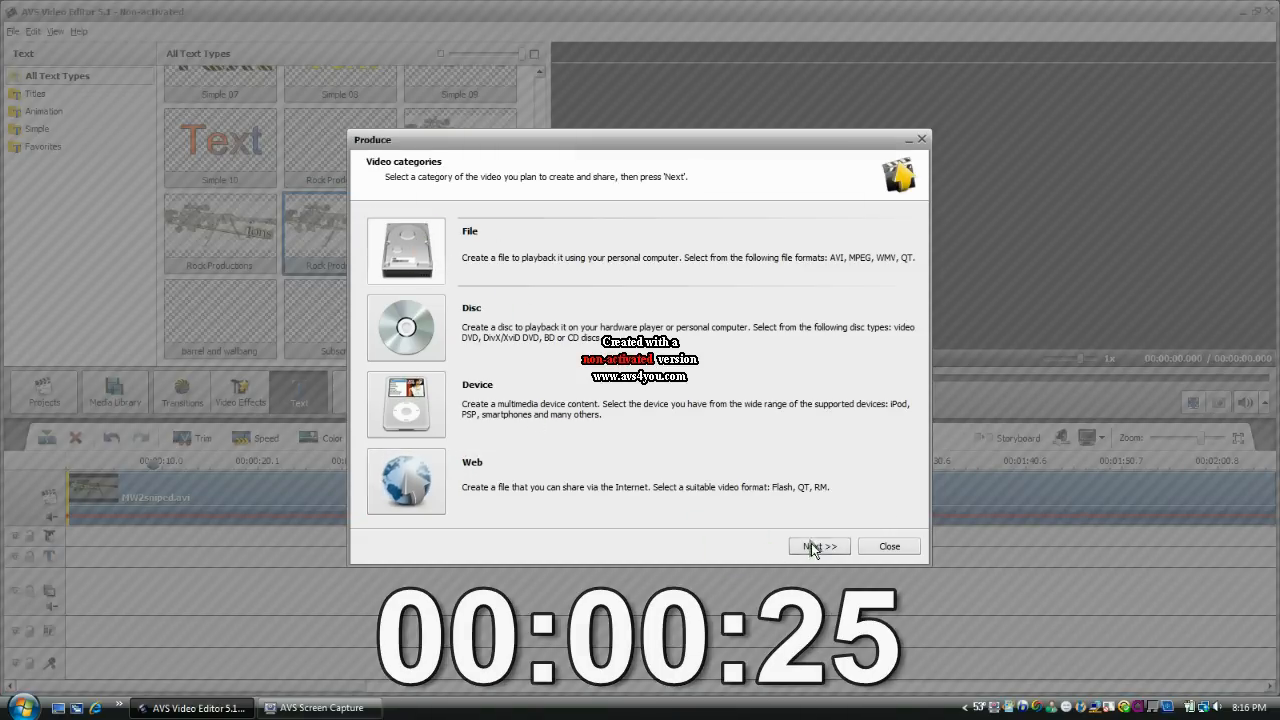
click(819, 546)
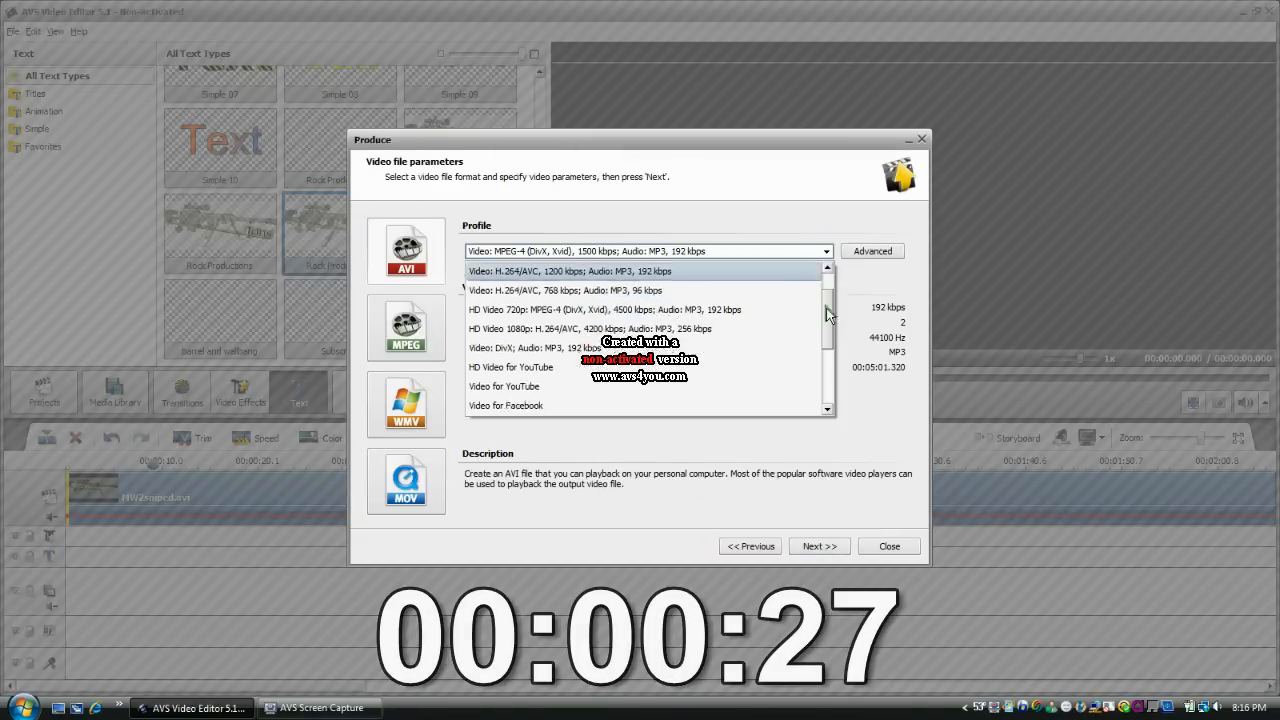
scroll(down, 3)
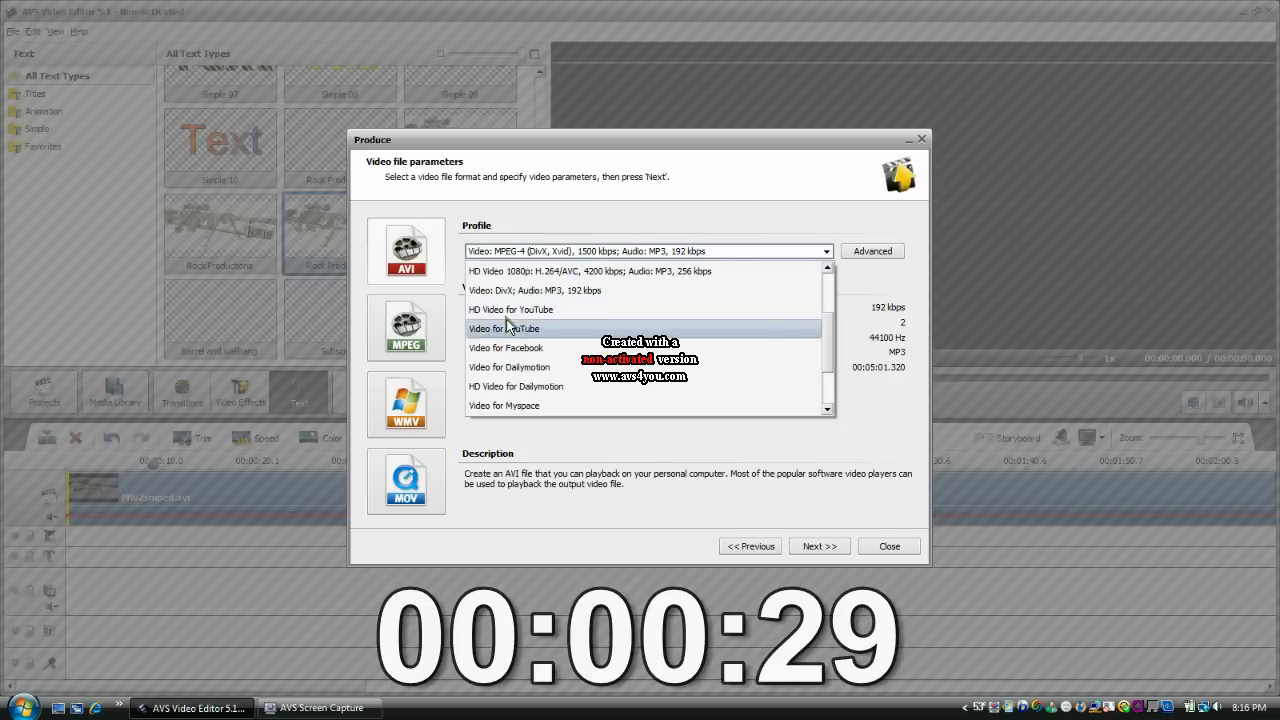
click(511, 309)
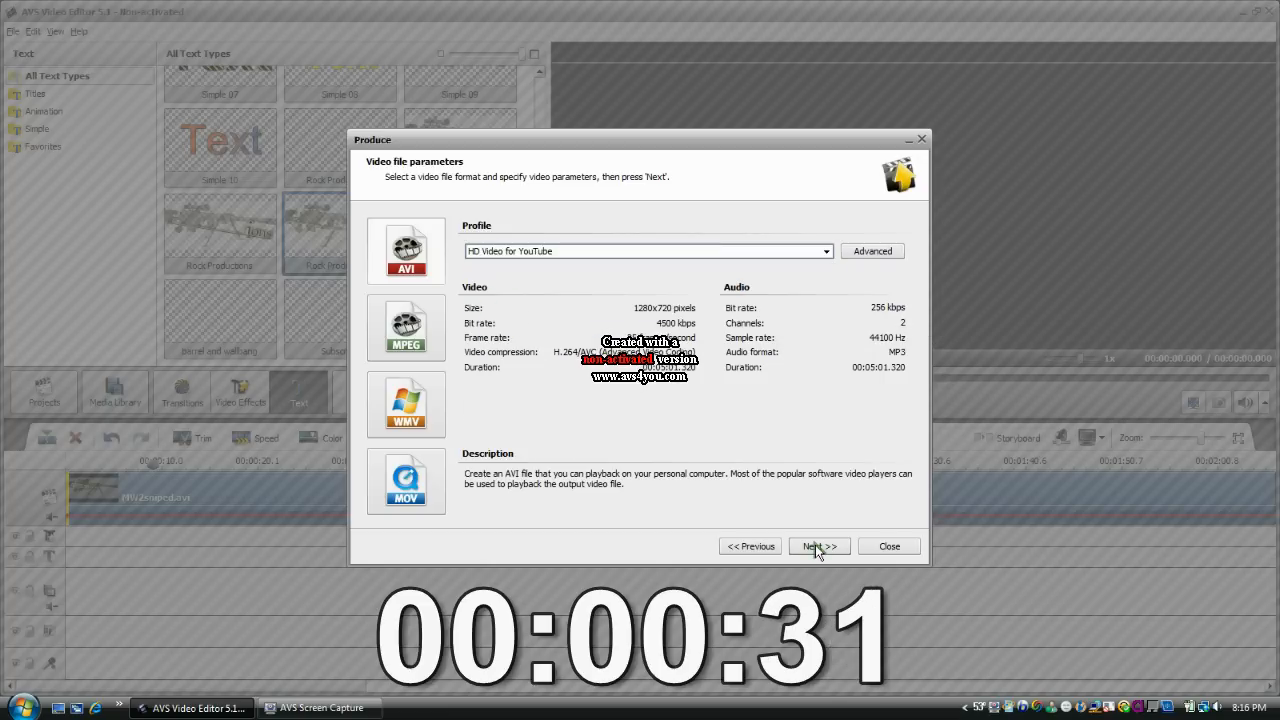
click(818, 546)
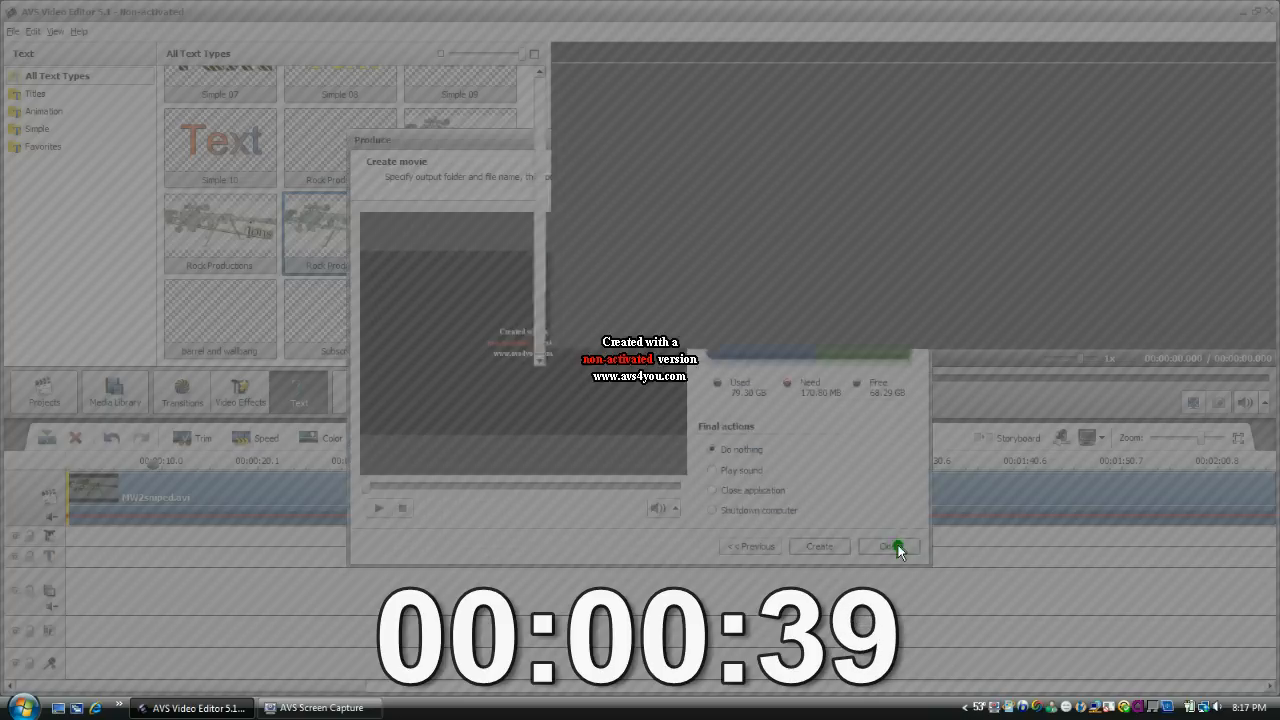
- Show the desktop and launch Google Chrome from its desktop shortcut
click(13, 708)
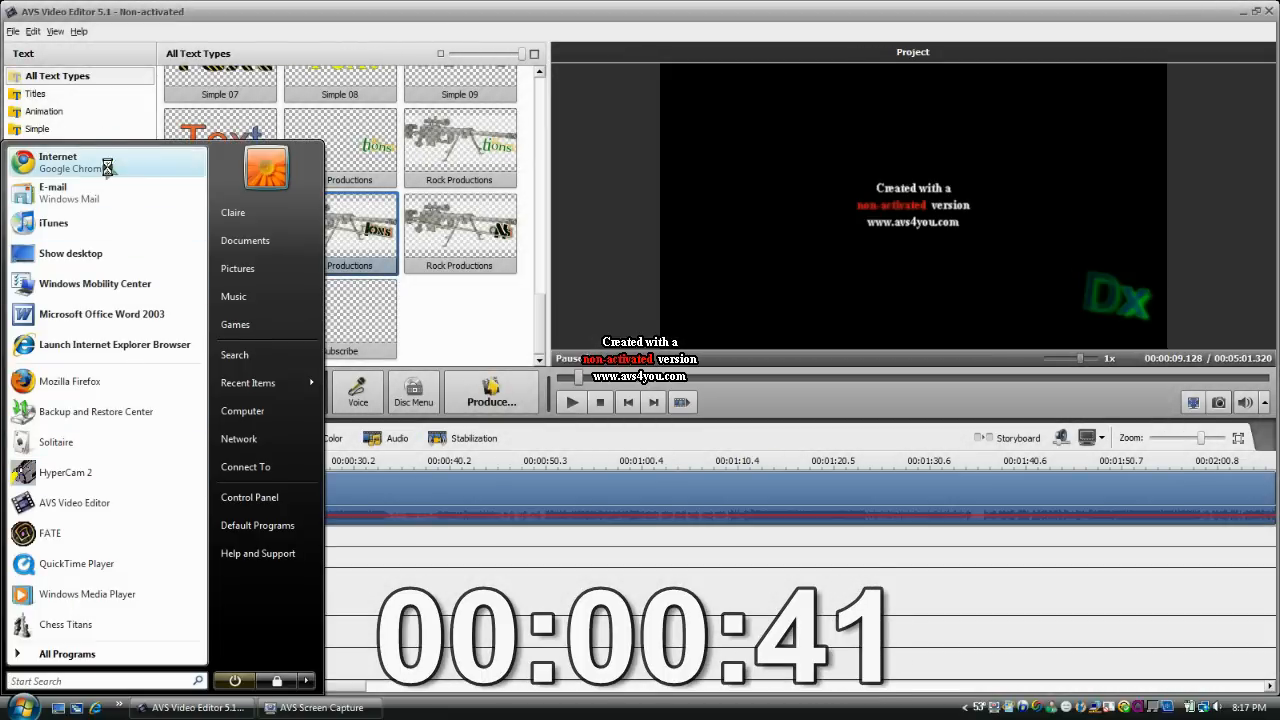
click(70, 253)
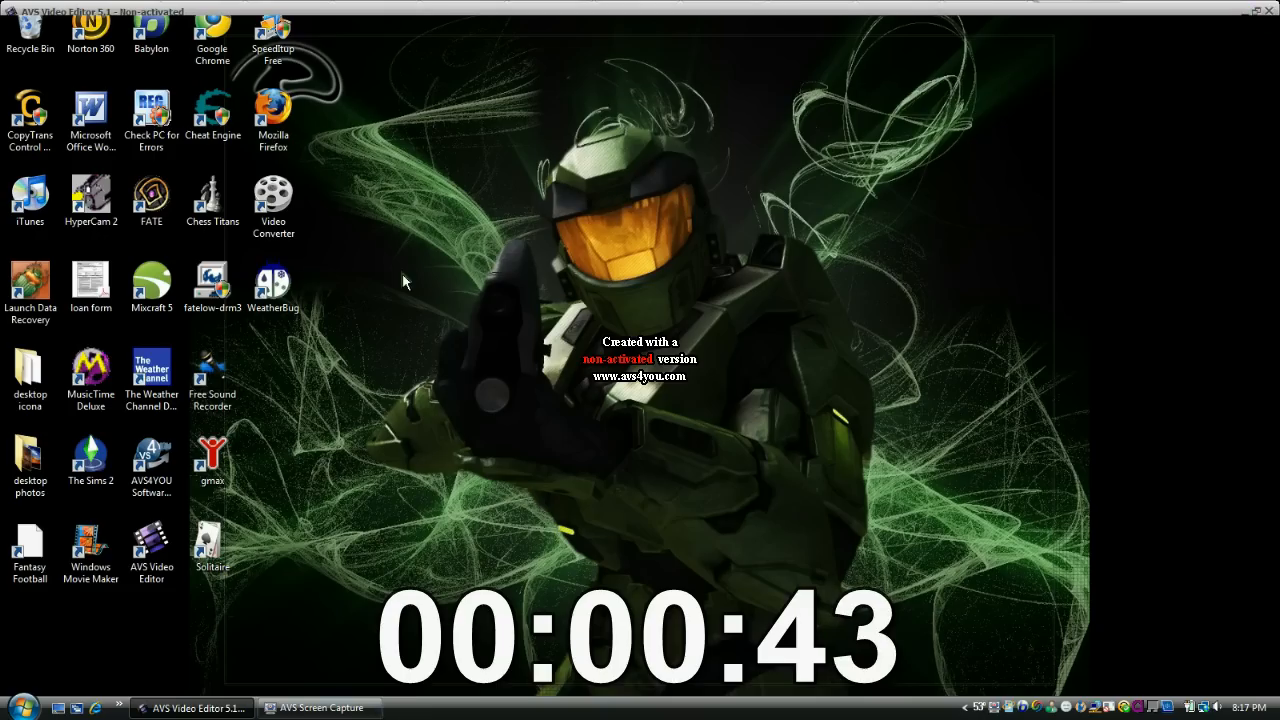
double_click(212, 35)
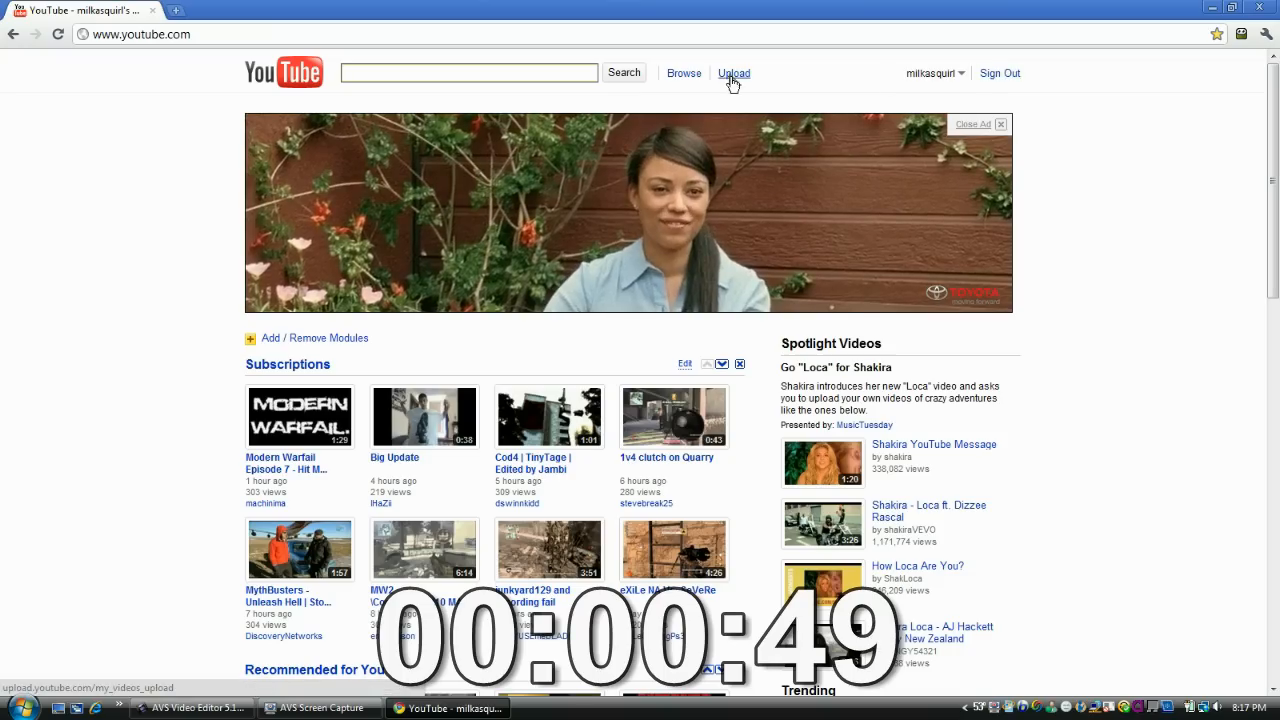
- Start a YouTube video upload and pick MW2sniped.avi from Documents
click(733, 73)
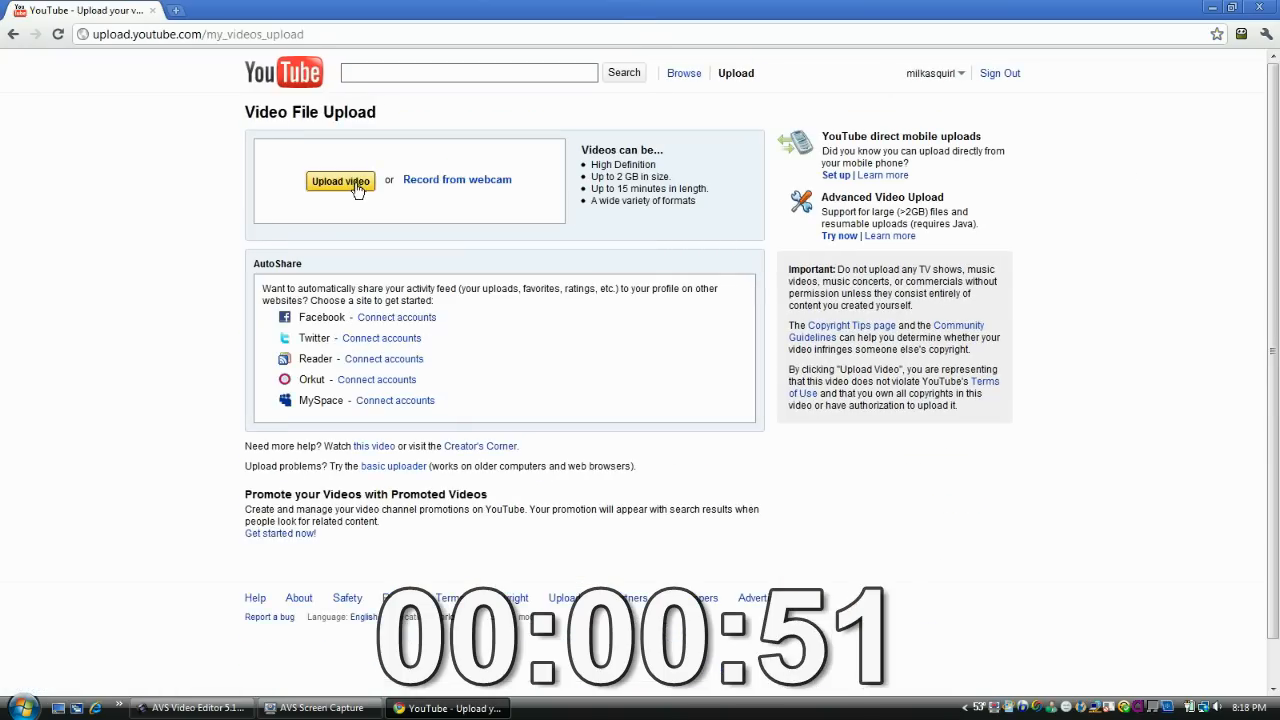
click(340, 181)
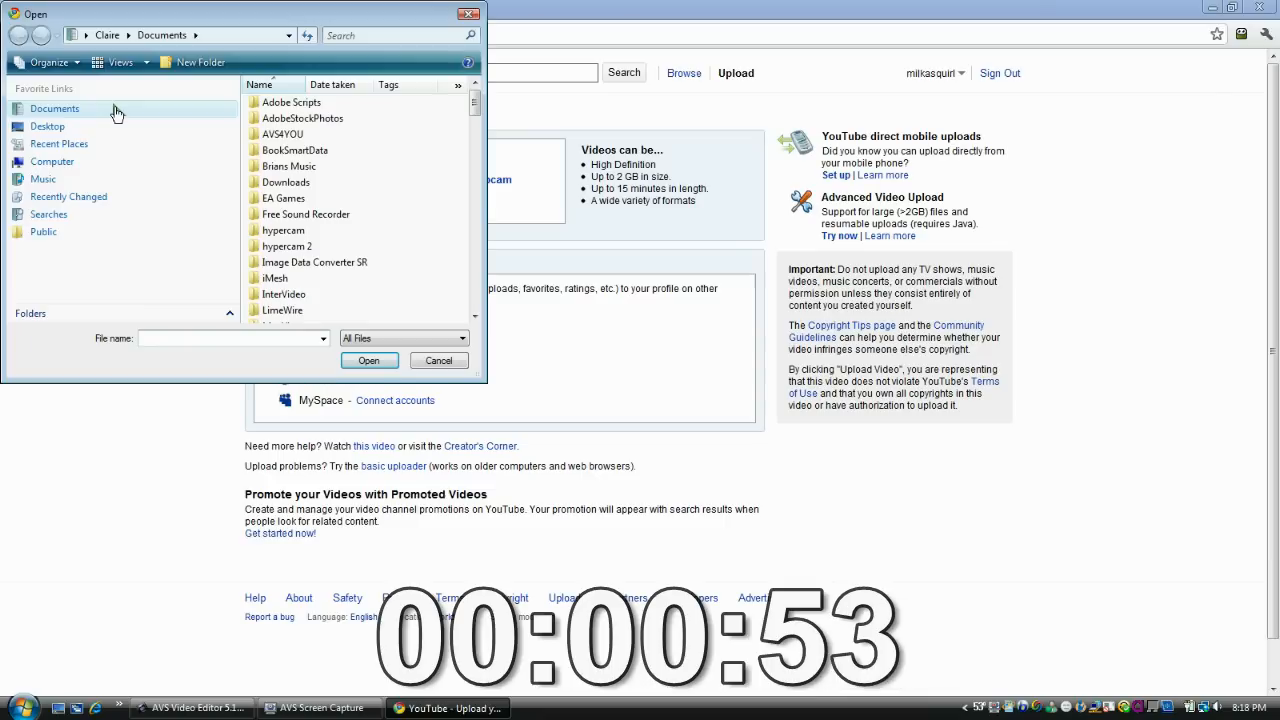
click(54, 108)
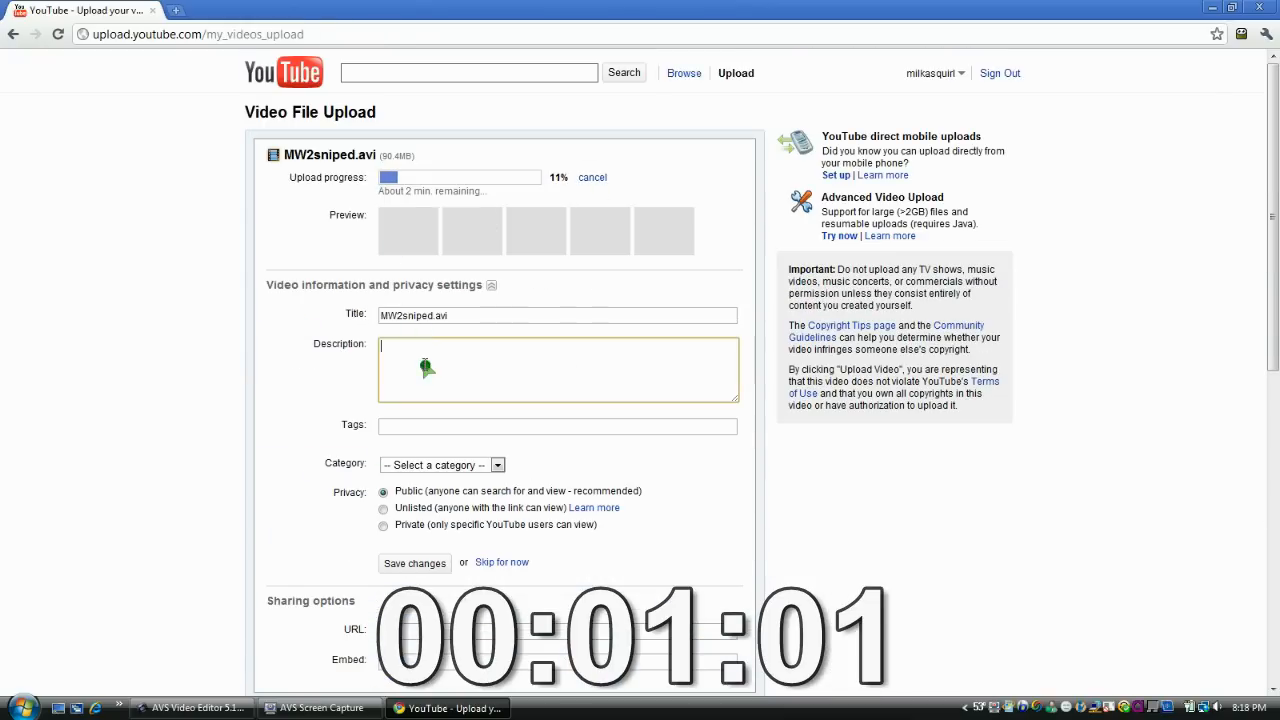
- Enter description 'blah blah blahh wei', tag 'weine', and category Autos & Vehicles
text(blah blah blahh wei)
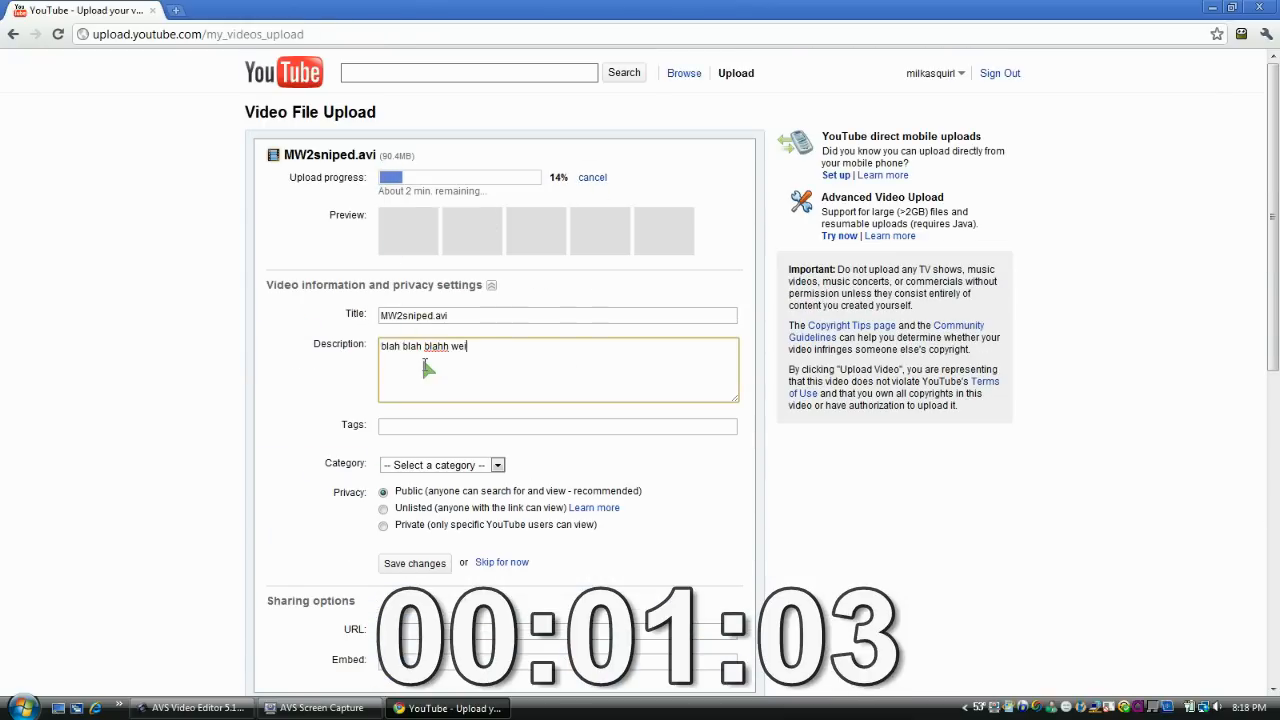
text(weiner)
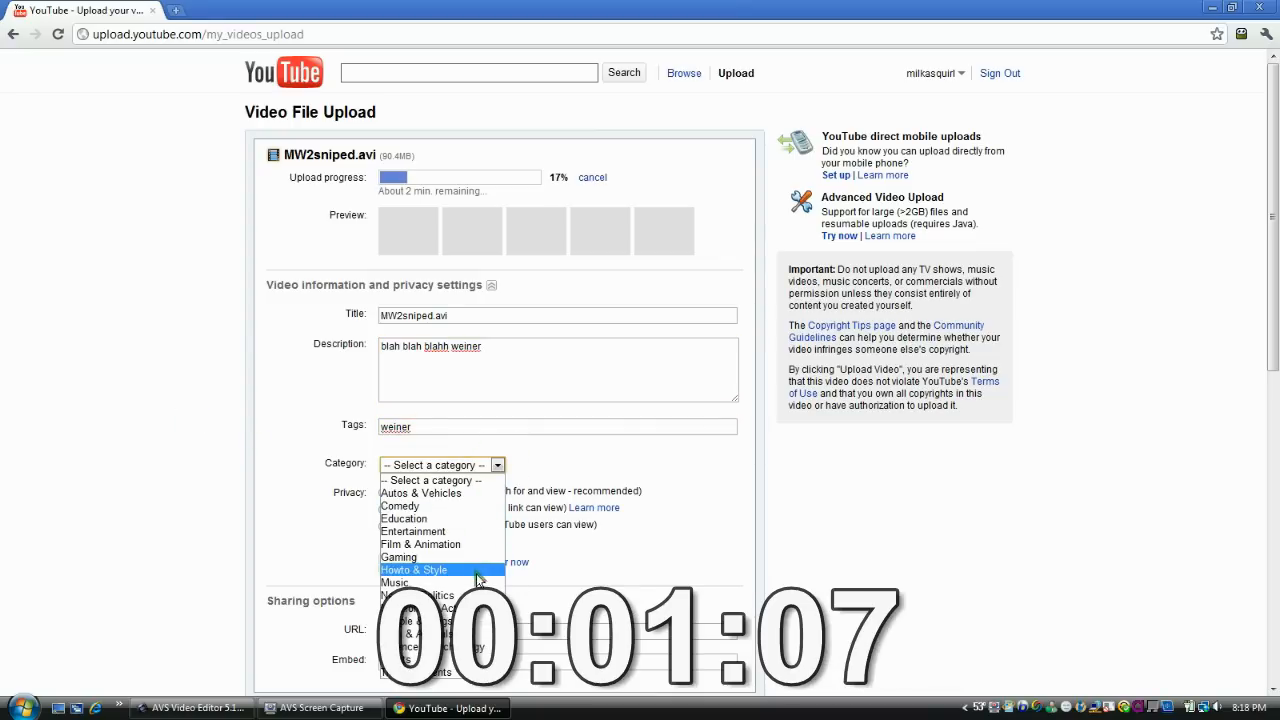
click(421, 493)
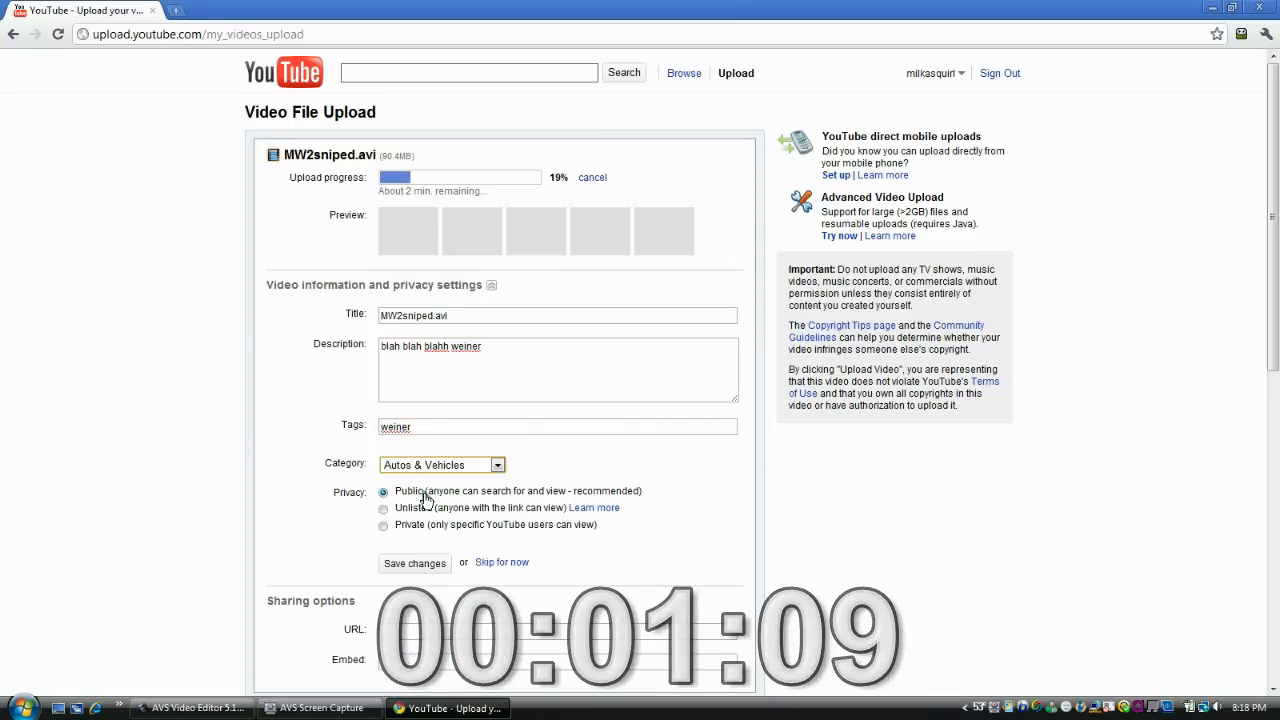
scroll(down, 3)
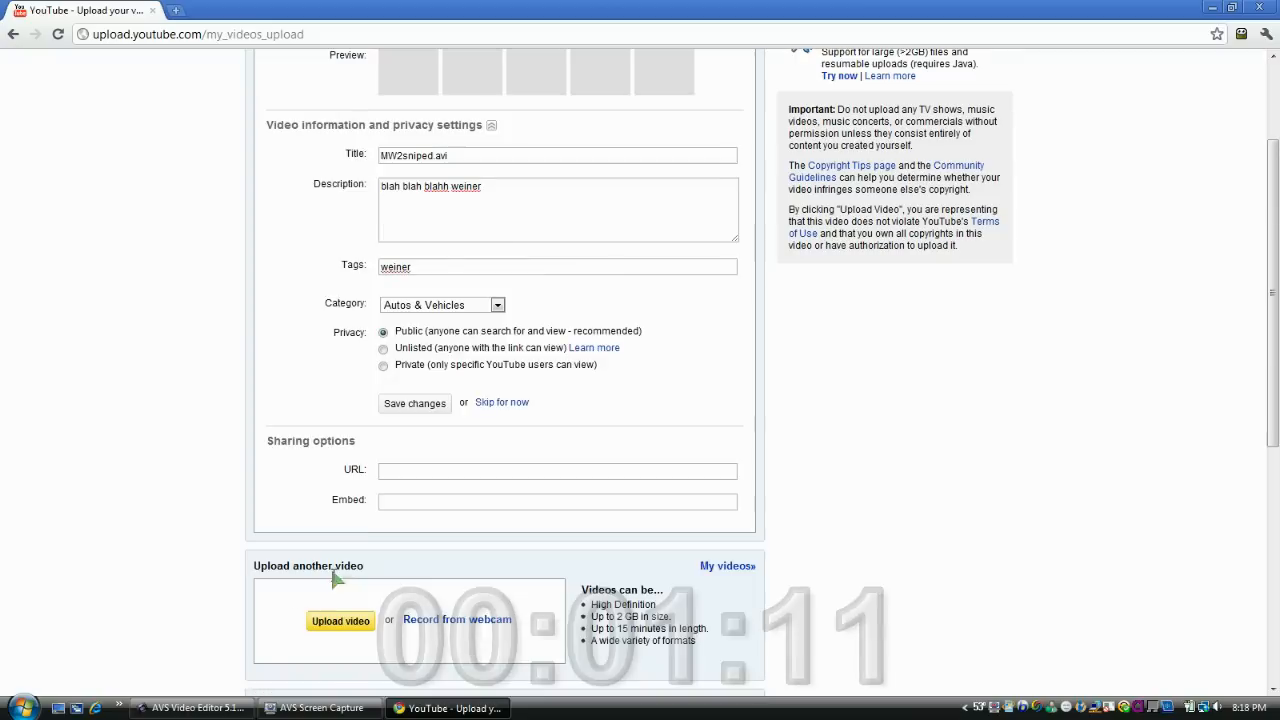